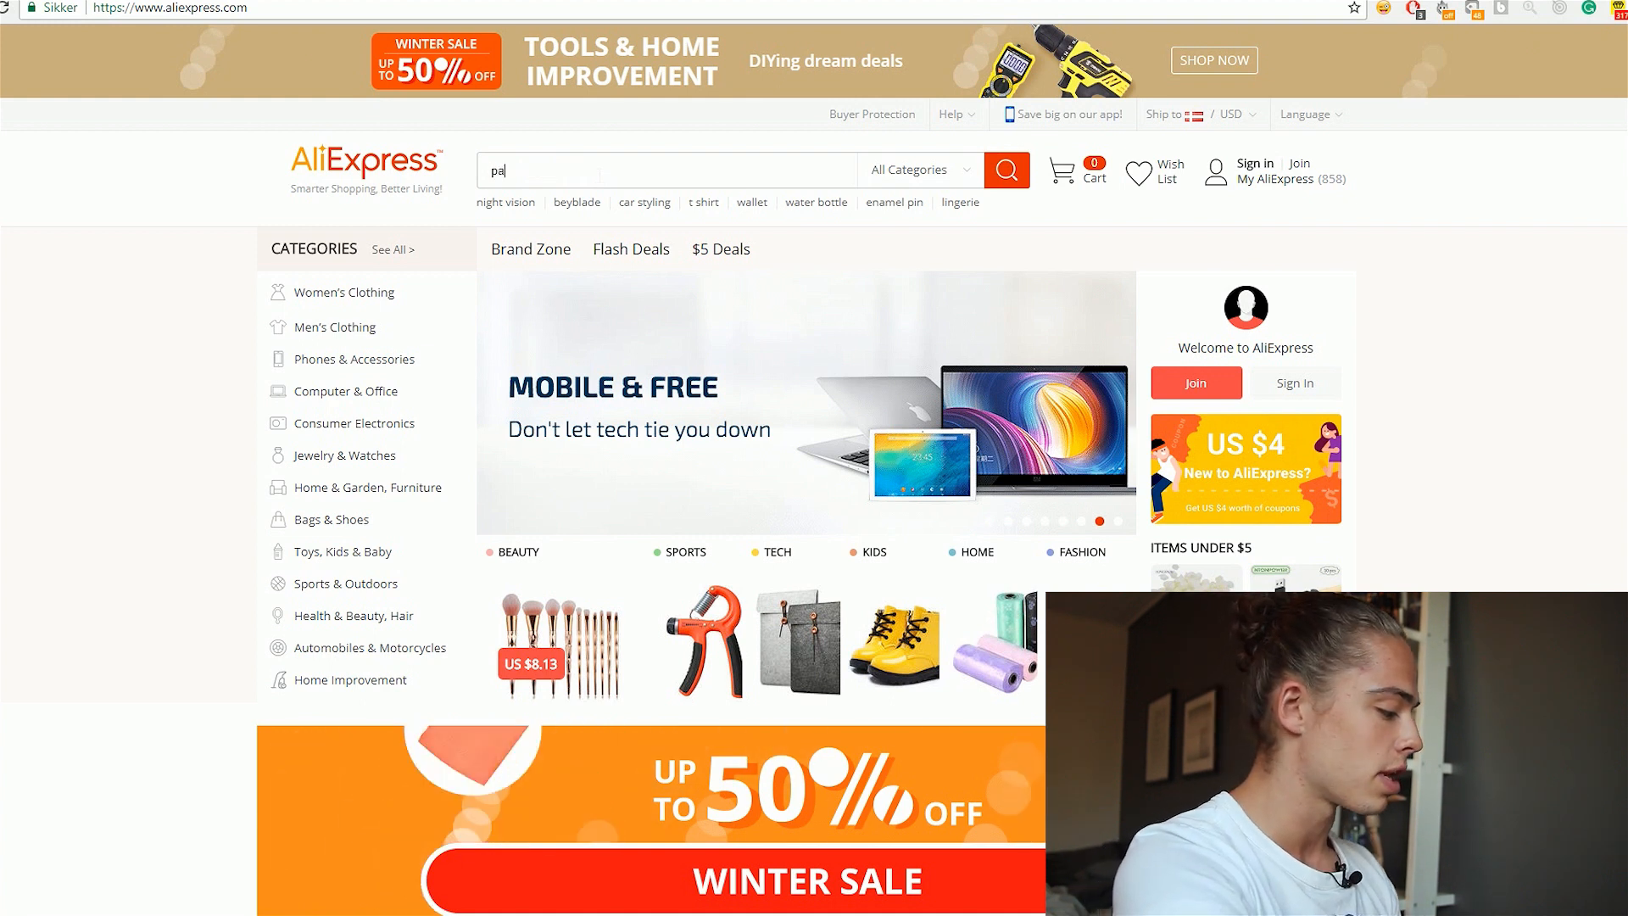
Run the AliExpress search for 'paw ring' and browse the silver and rose-gold results
click(1004, 170)
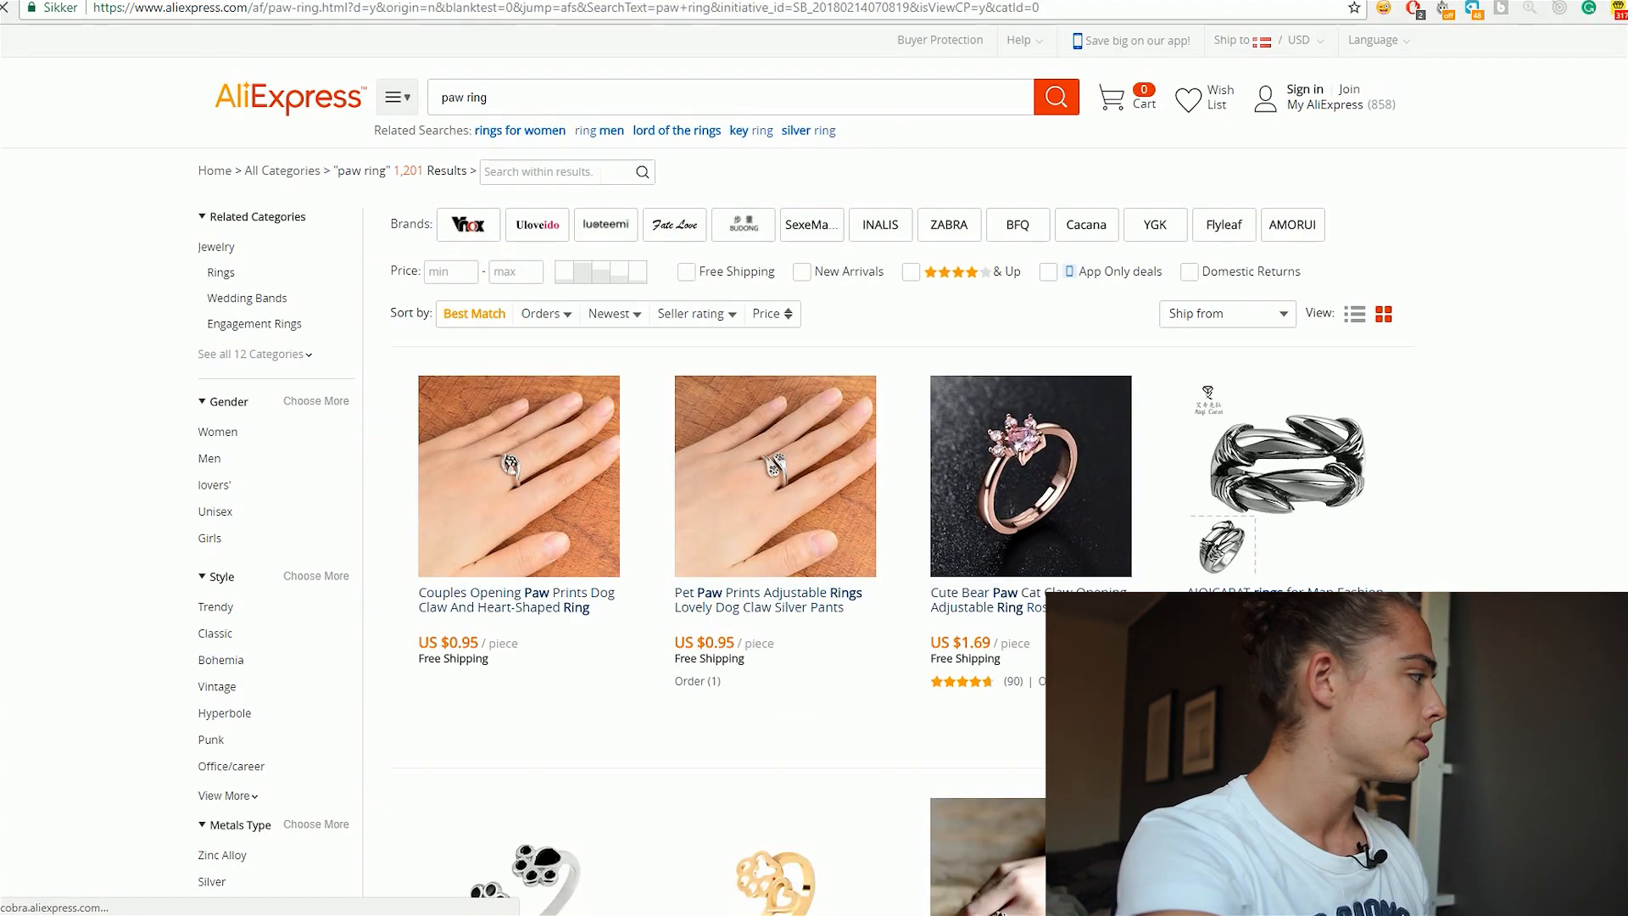
click(773, 857)
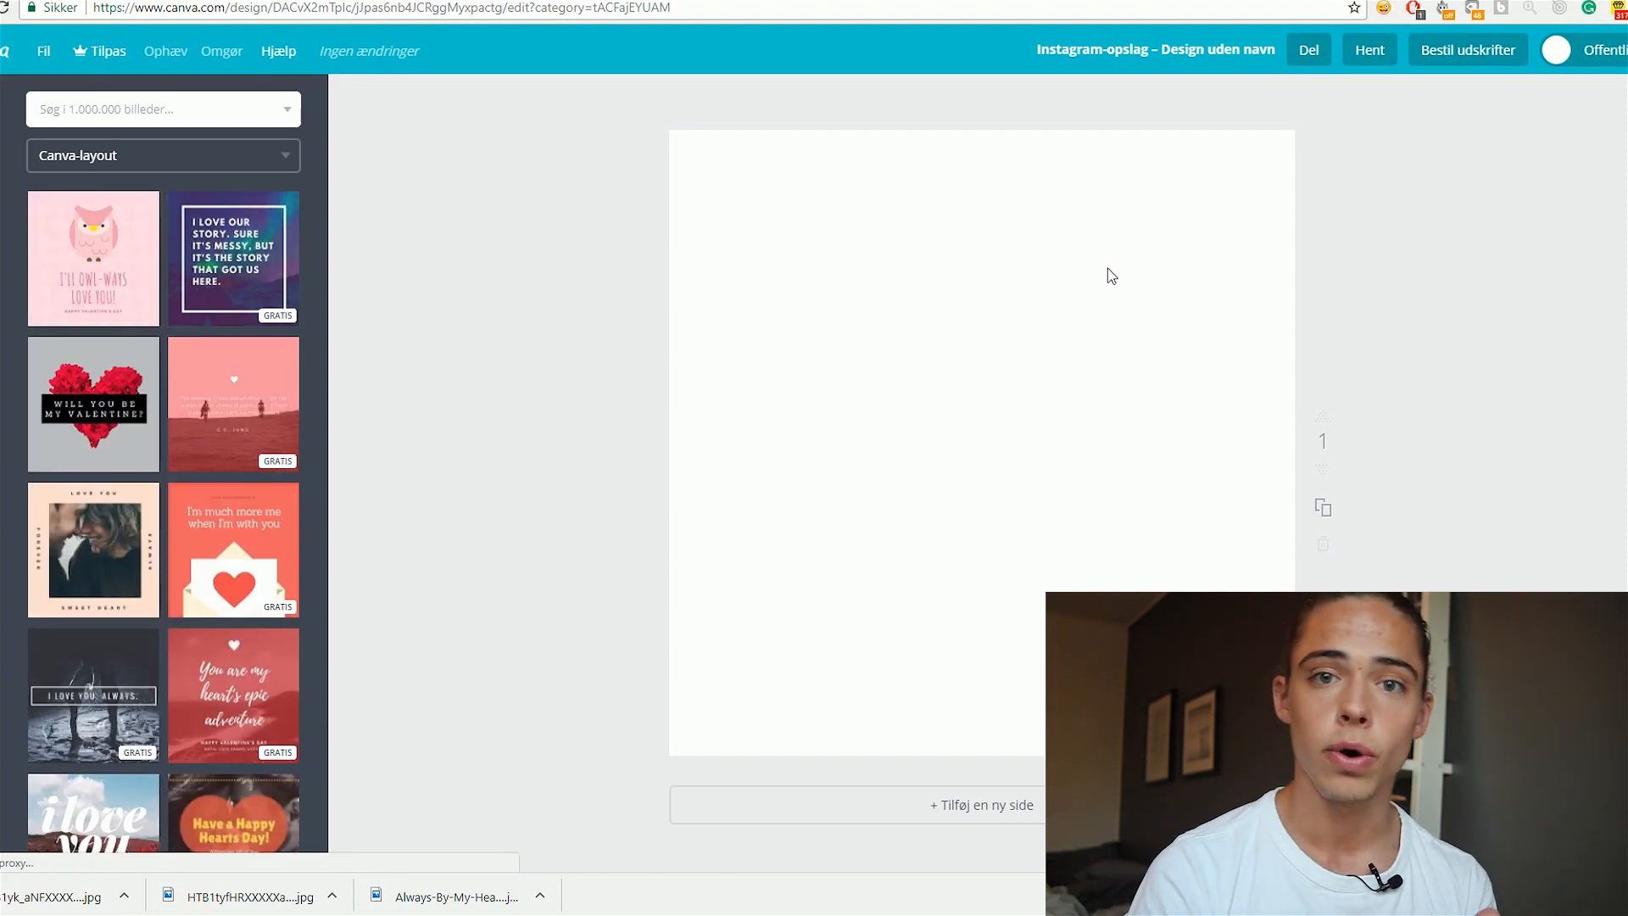
scroll(down, 3)
text(Cute Paw Ring)
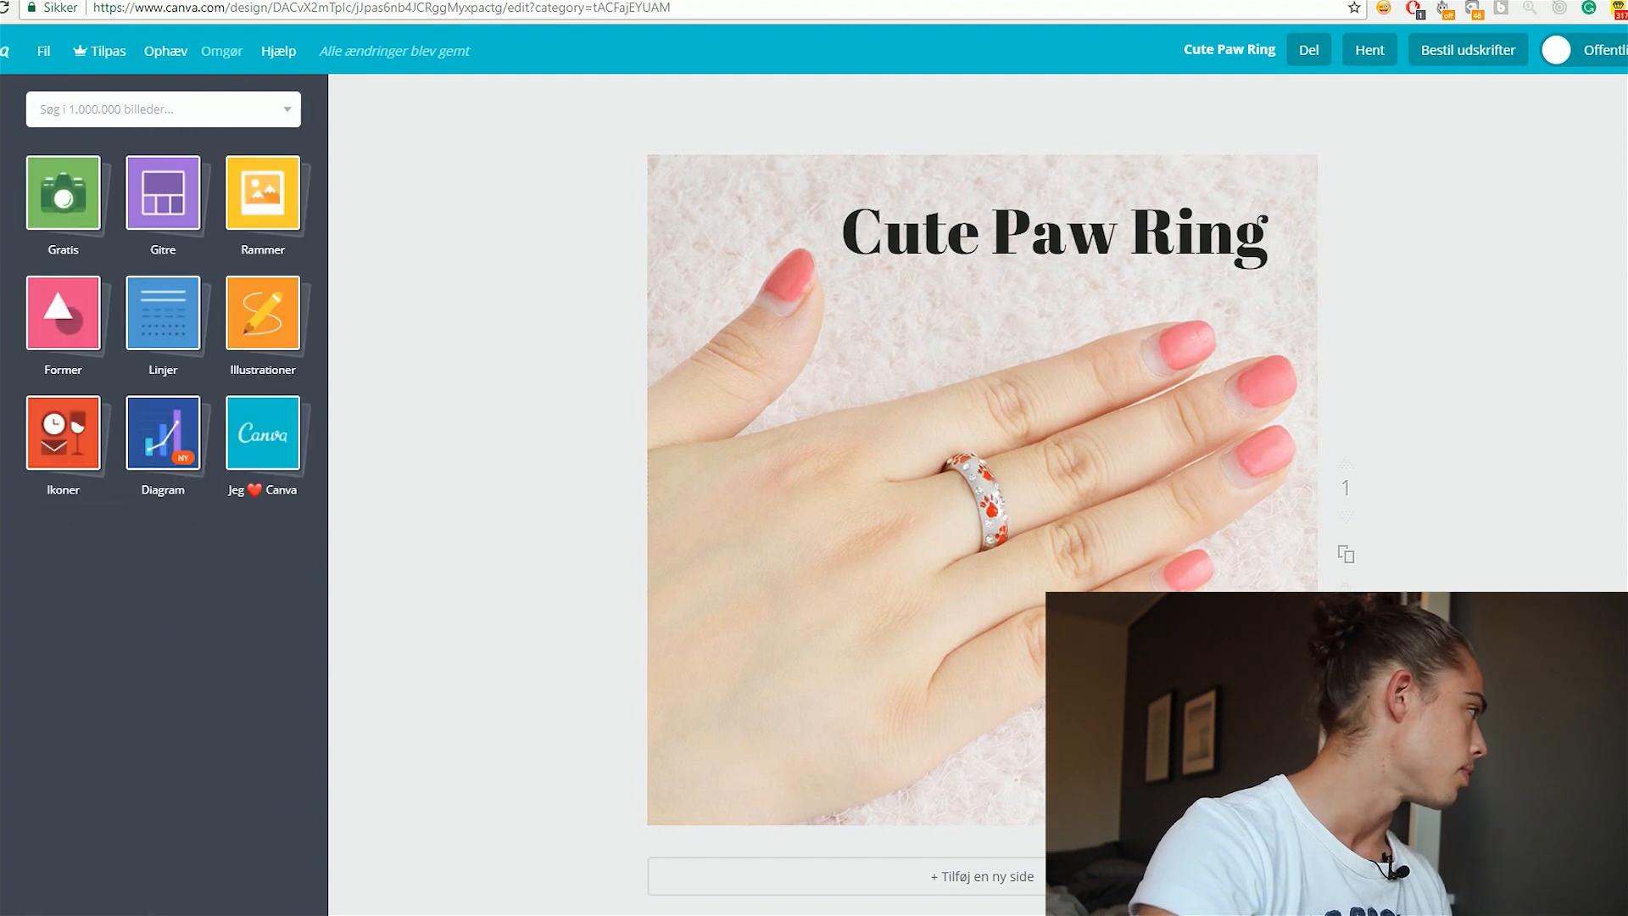
Browse the Ikoner (Icons) category of free icons in the Elements sidebar
click(62, 434)
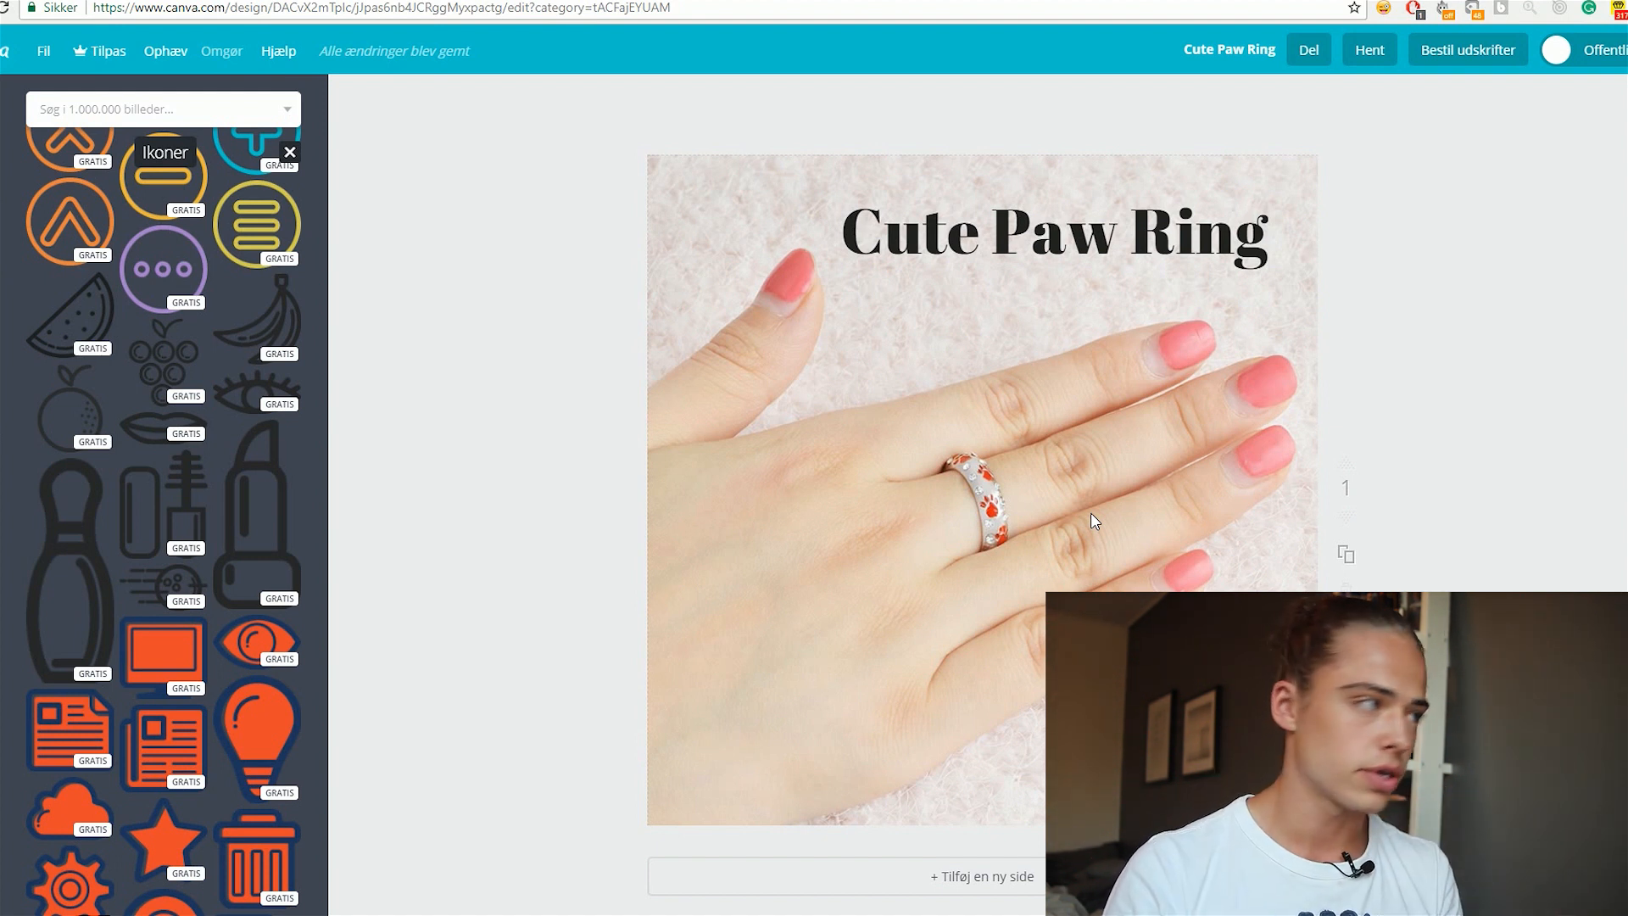
mouse_move(1048, 319)
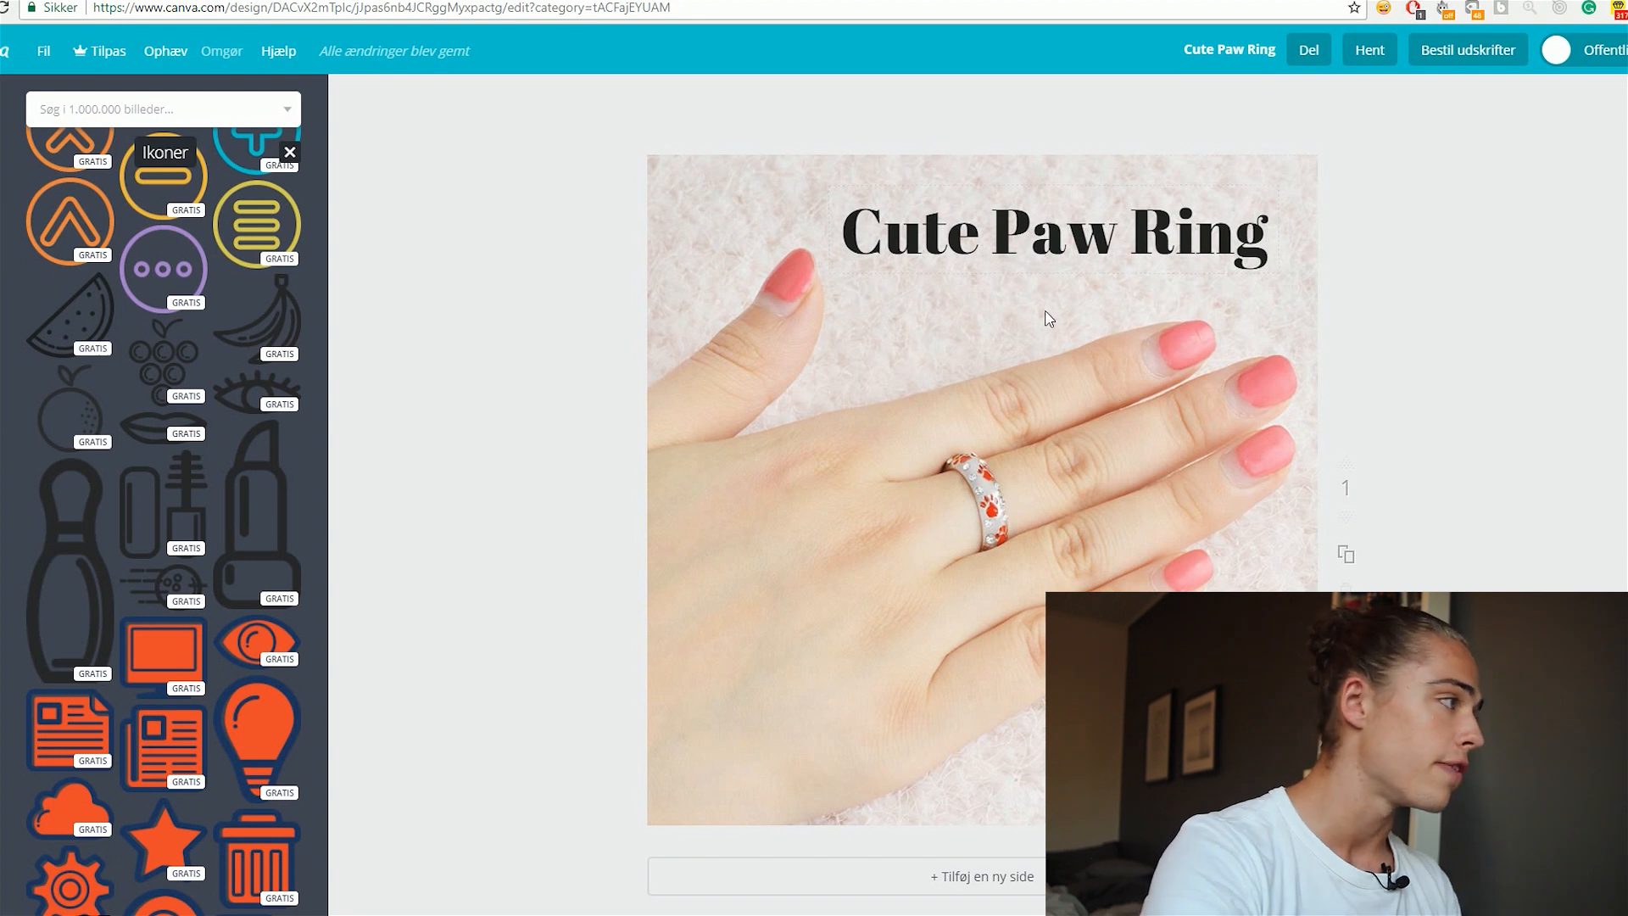